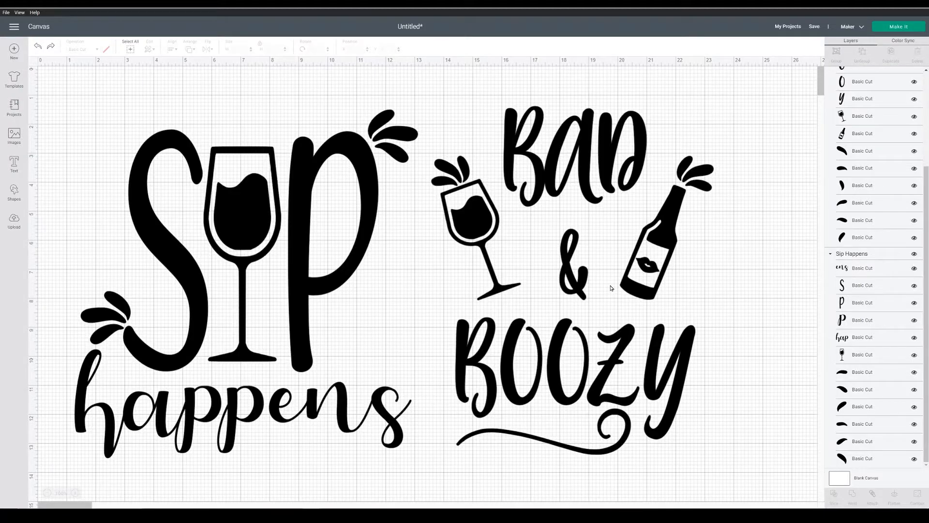
mouse_move(619, 292)
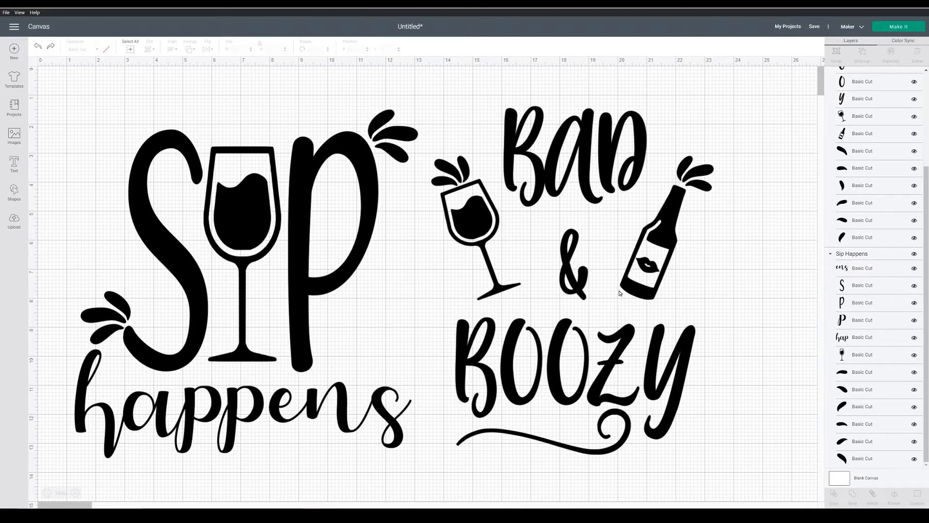
mouse_move(613, 294)
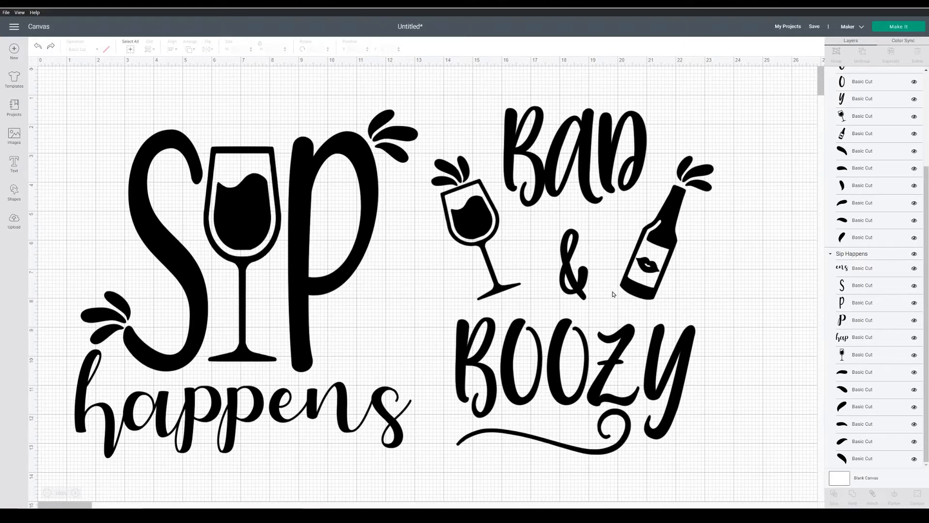
mouse_move(465, 292)
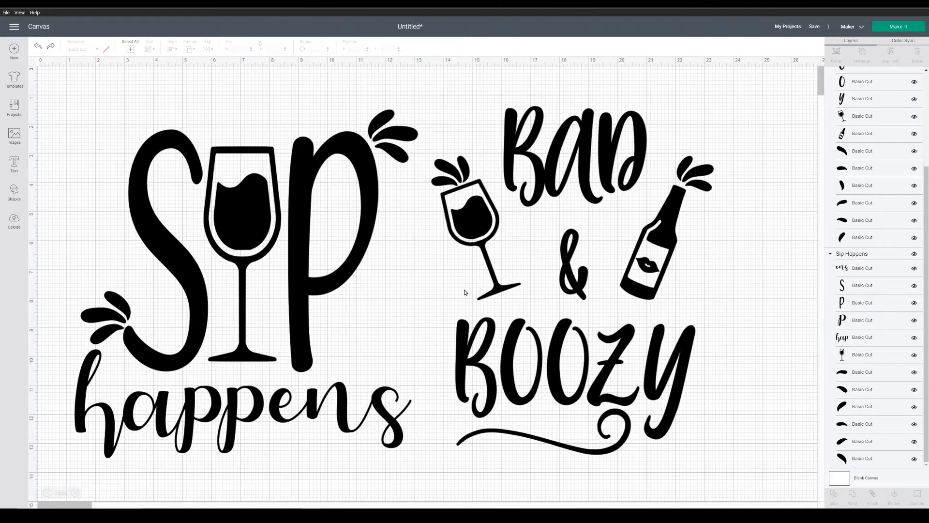
mouse_move(415, 210)
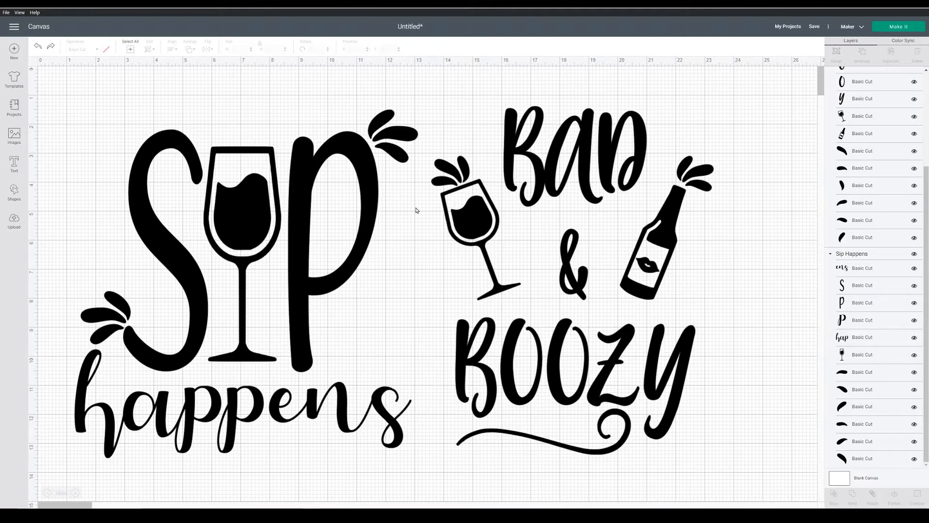
Resize the Bad & Boozy group to 2.5 in wide by 4.5 in tall
click(475, 213)
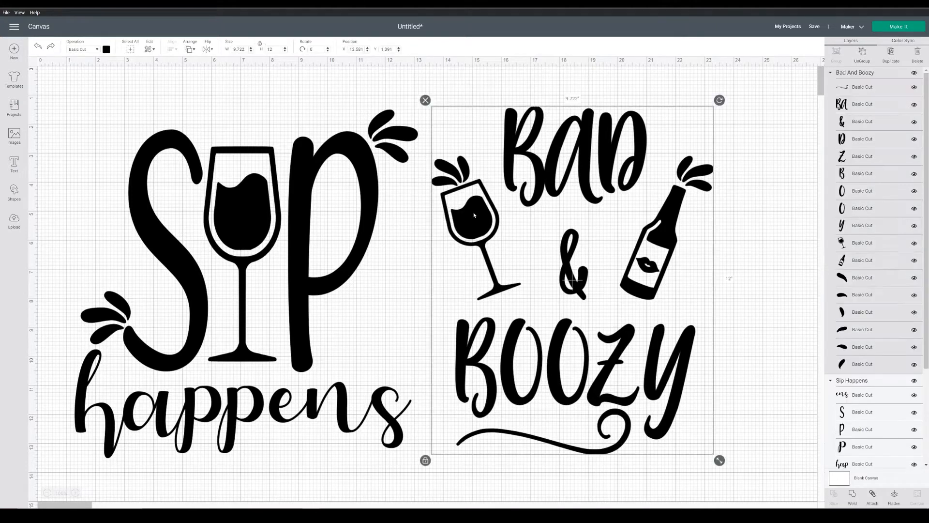
mouse_move(635, 236)
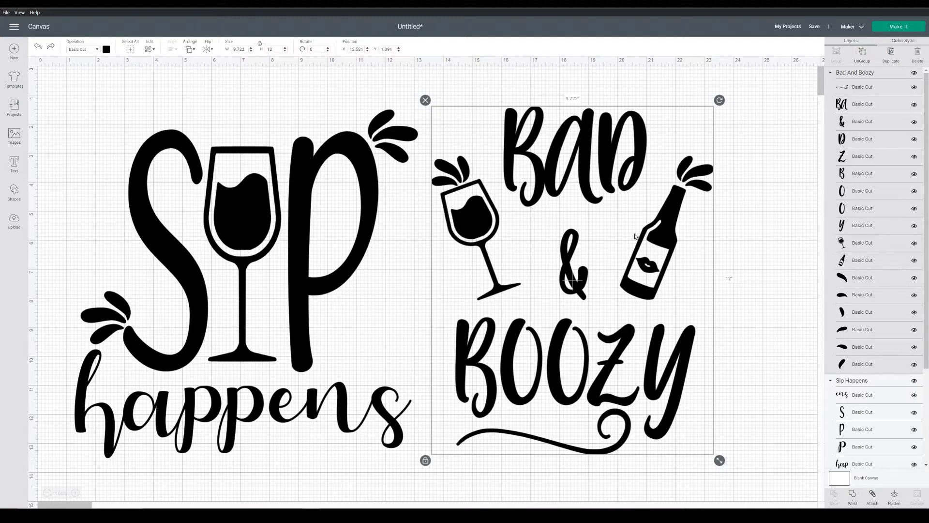
mouse_move(487, 164)
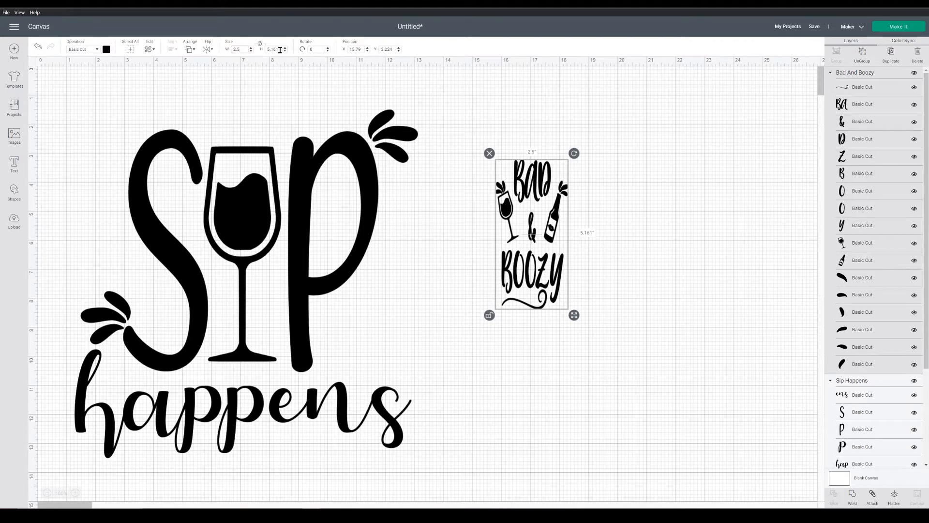
triple_click(273, 49)
text(4.5)
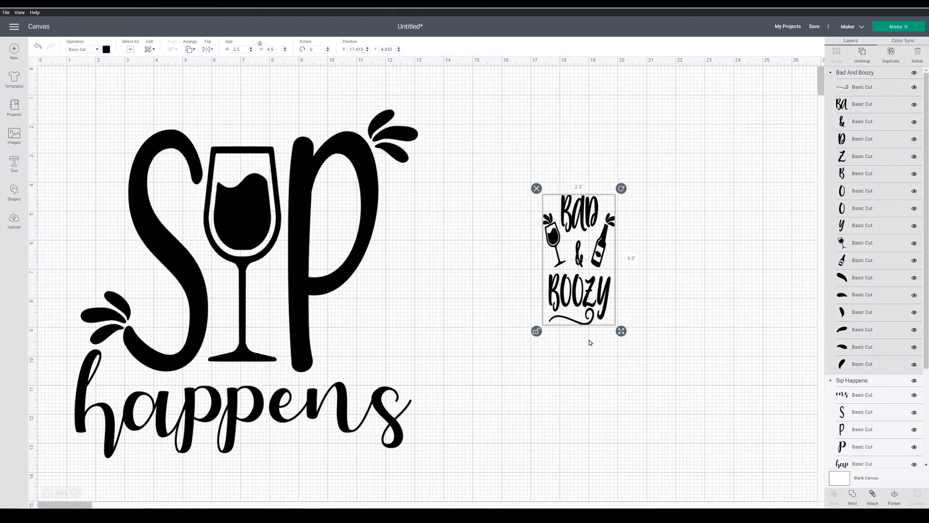
mouse_move(518, 273)
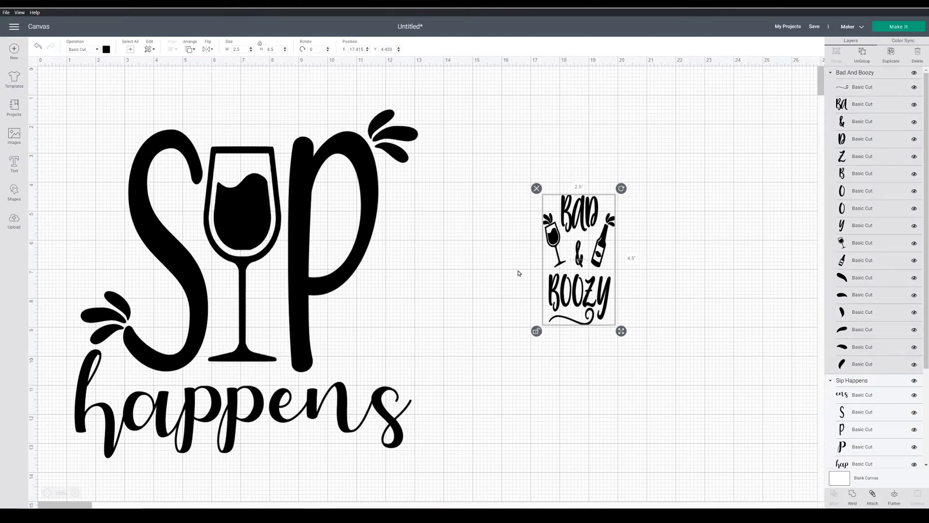
mouse_move(594, 350)
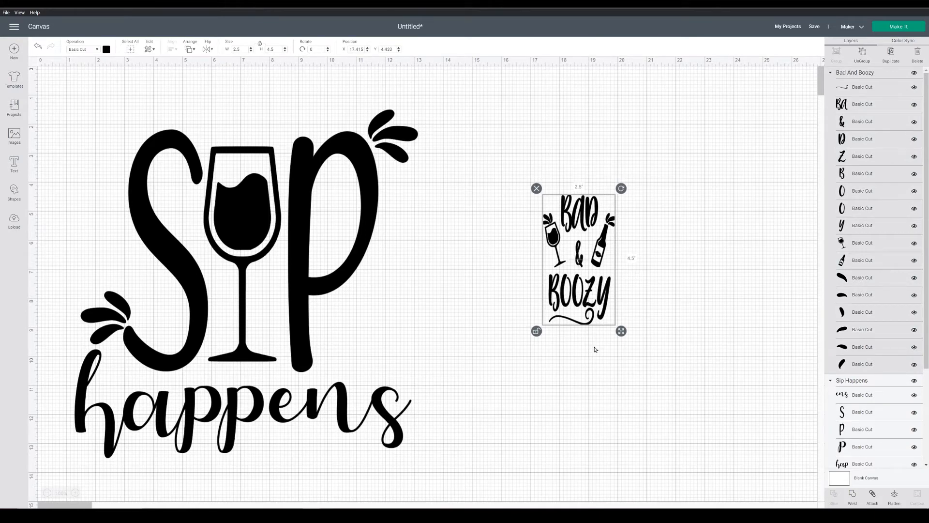
mouse_move(617, 255)
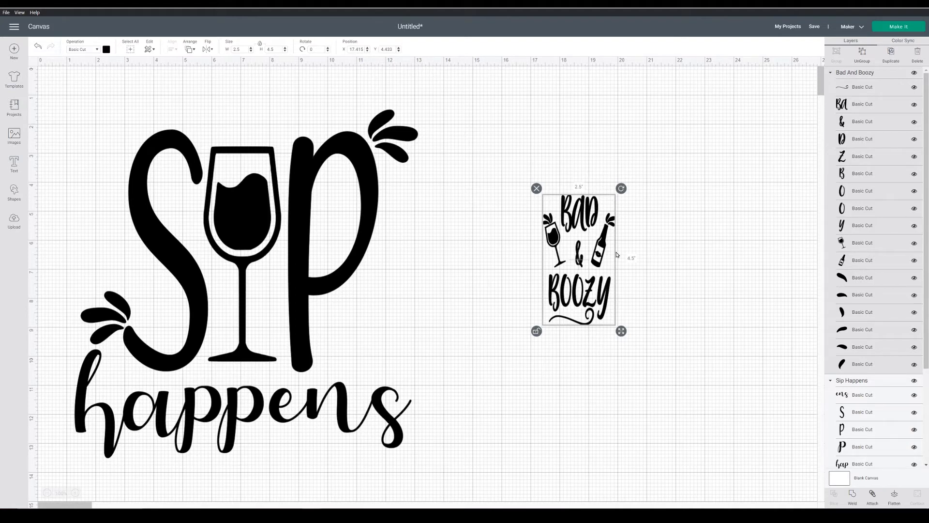
mouse_move(571, 304)
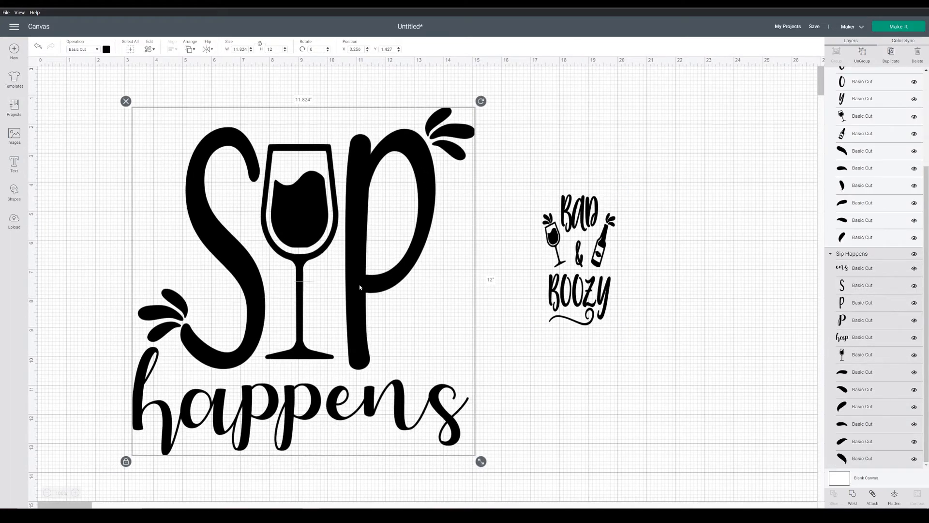
mouse_move(371, 278)
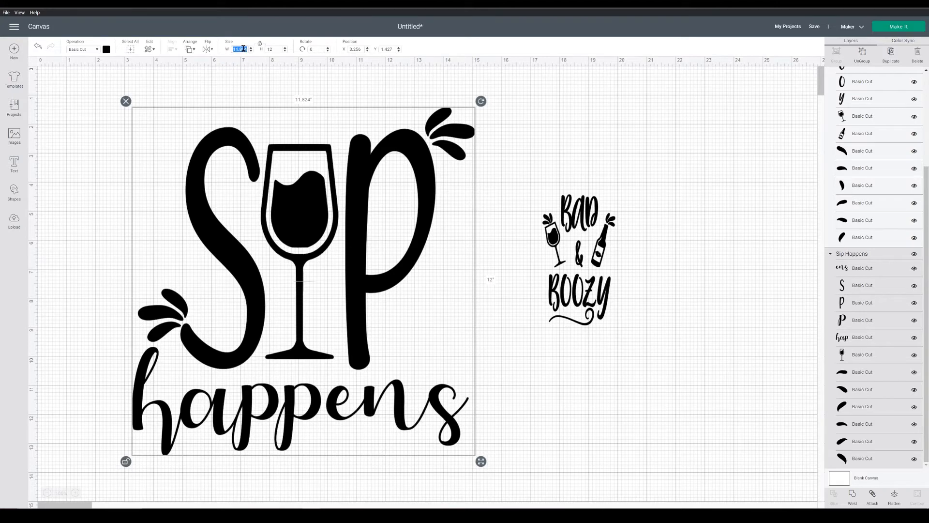
Set the Sip Happens width to 2.5 in to match Bad & Boozy
text(2.5)
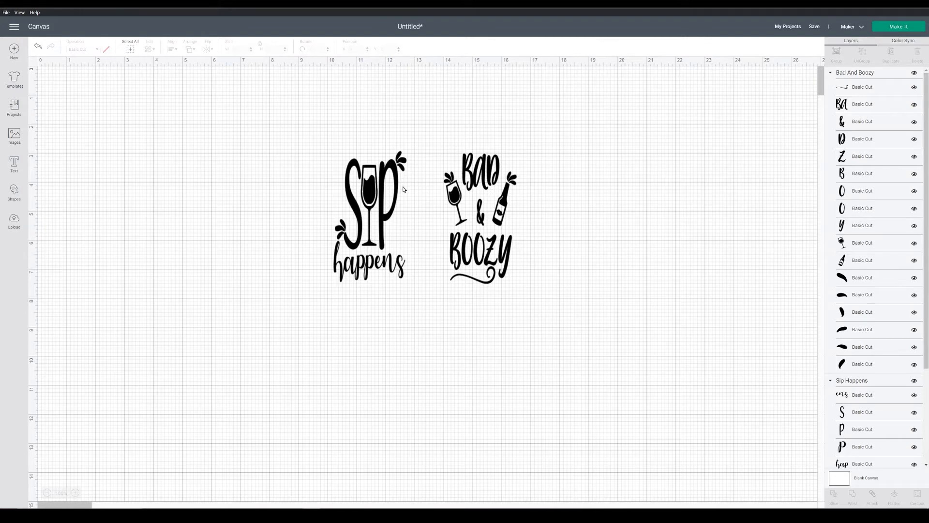
mouse_move(404, 168)
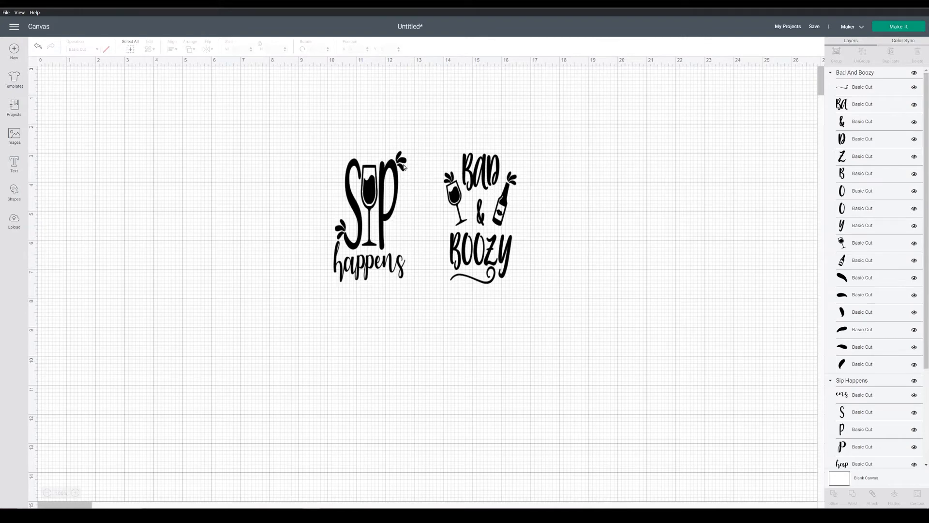
mouse_move(375, 190)
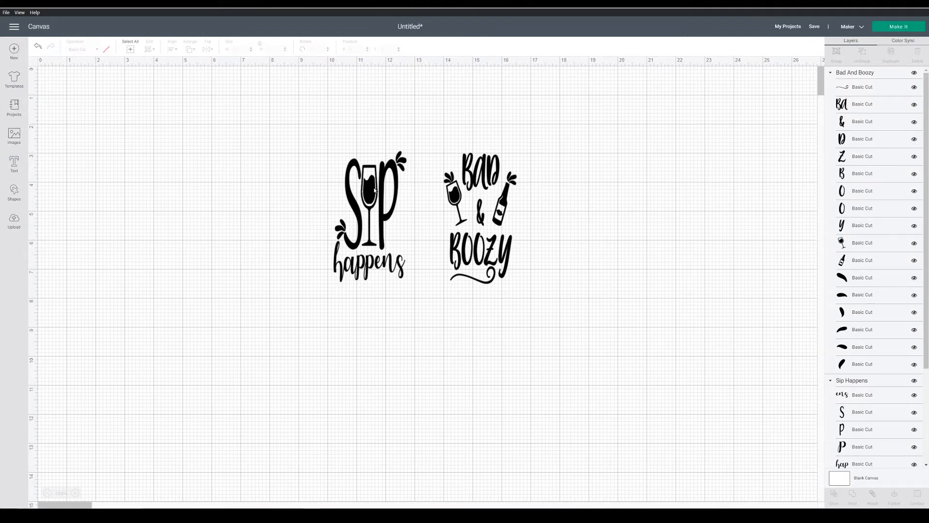
mouse_move(480, 181)
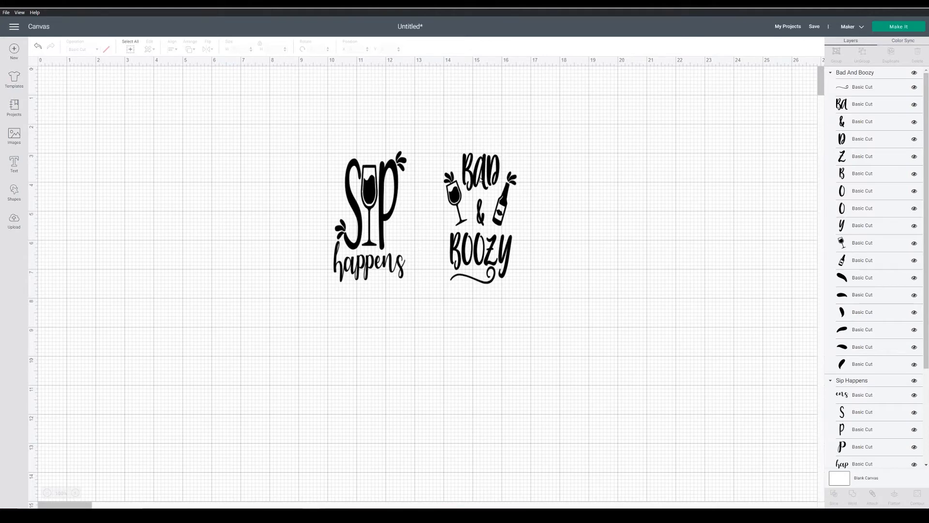
mouse_move(517, 183)
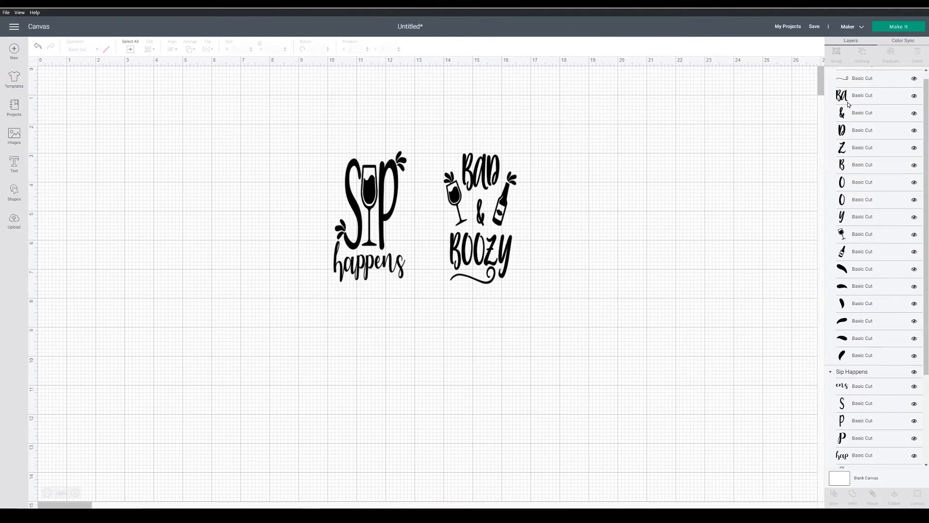
scroll(down, 3)
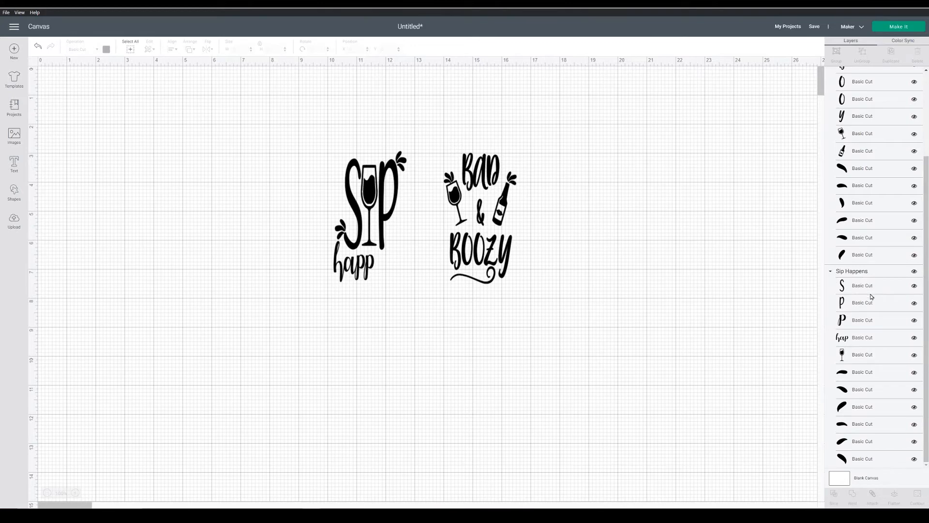
click(862, 320)
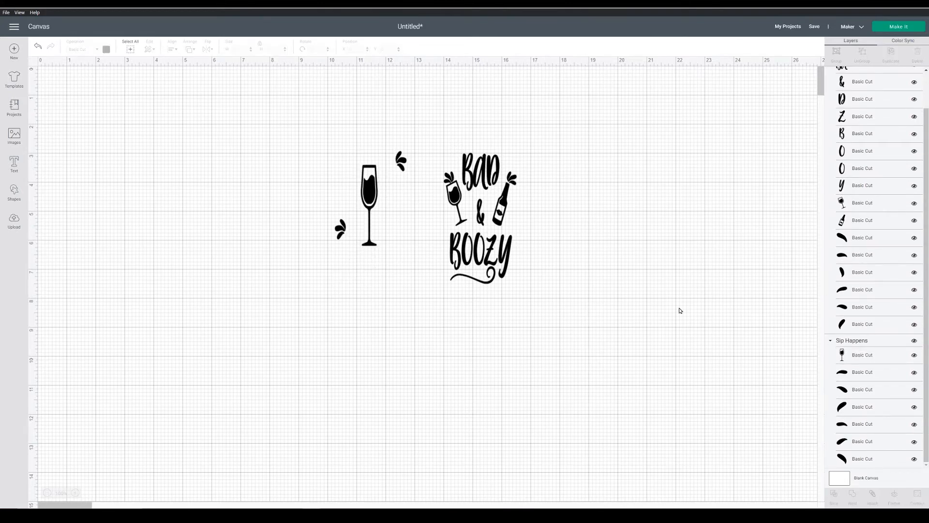
mouse_move(328, 231)
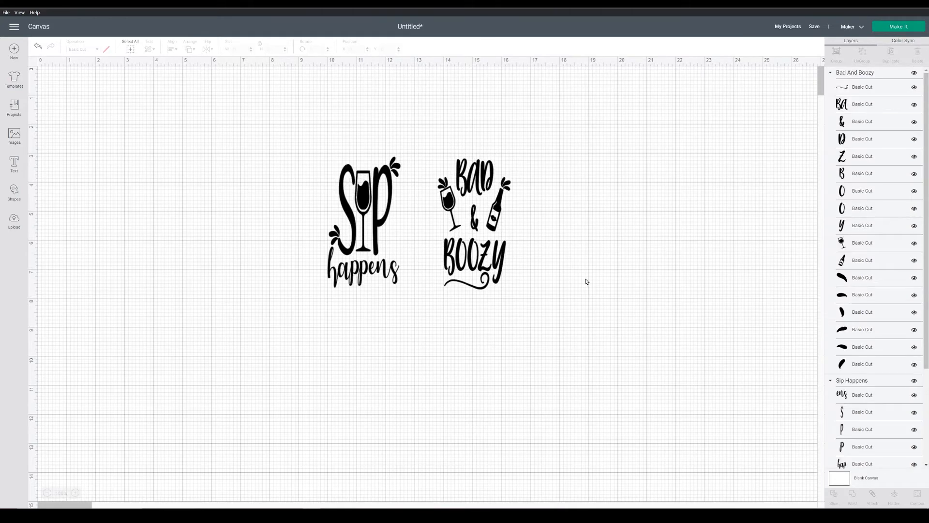
mouse_move(574, 280)
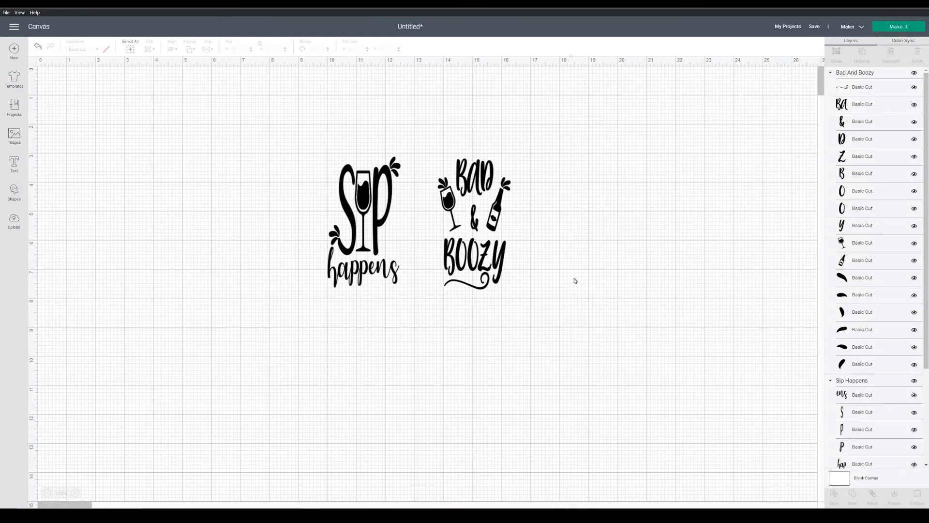
Attach the pieces of Bad & Boozy and of Sip Happens into single groups
click(473, 222)
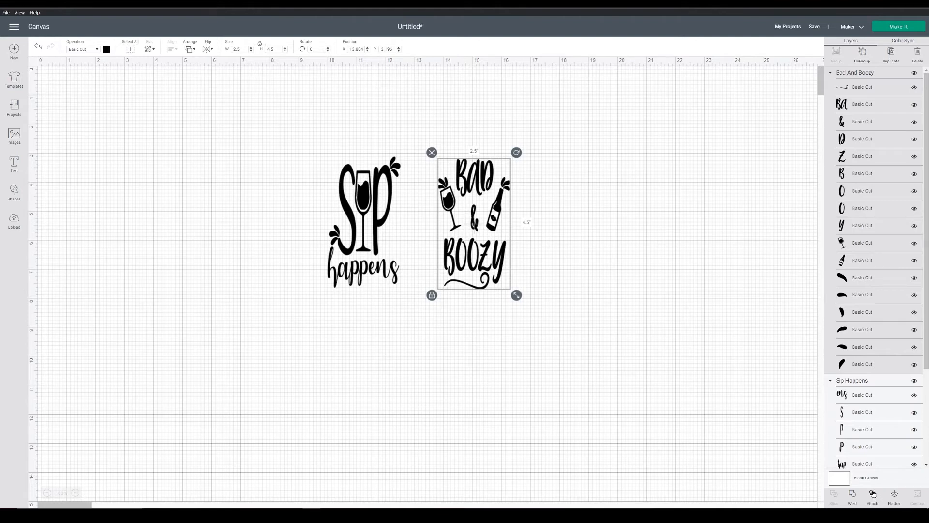
click(871, 495)
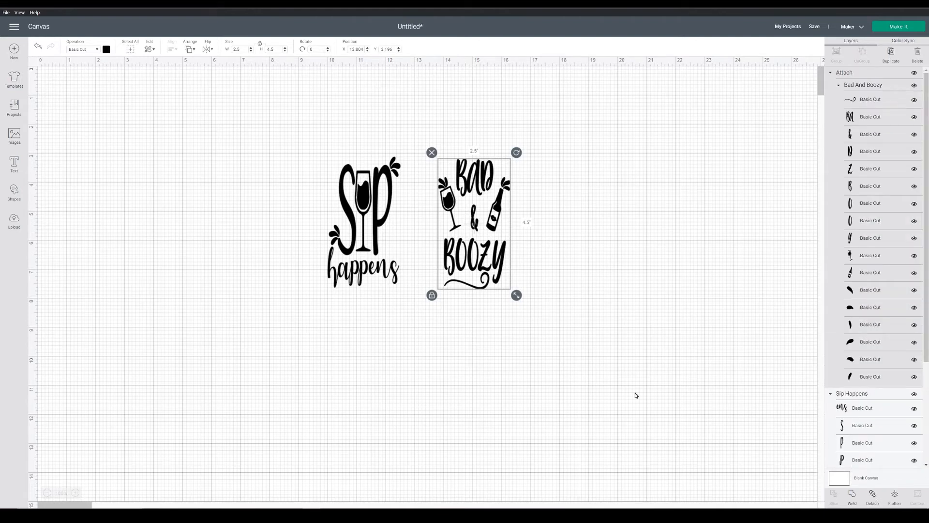
click(363, 223)
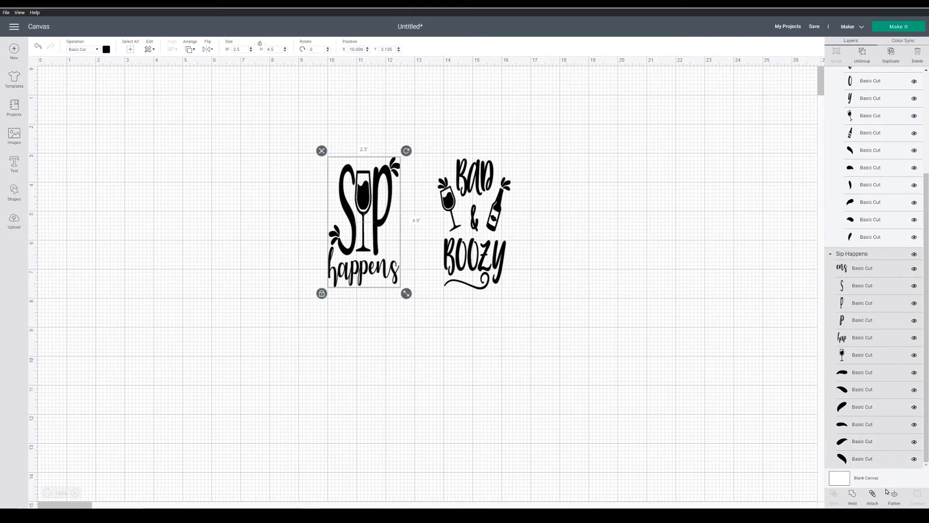
click(872, 494)
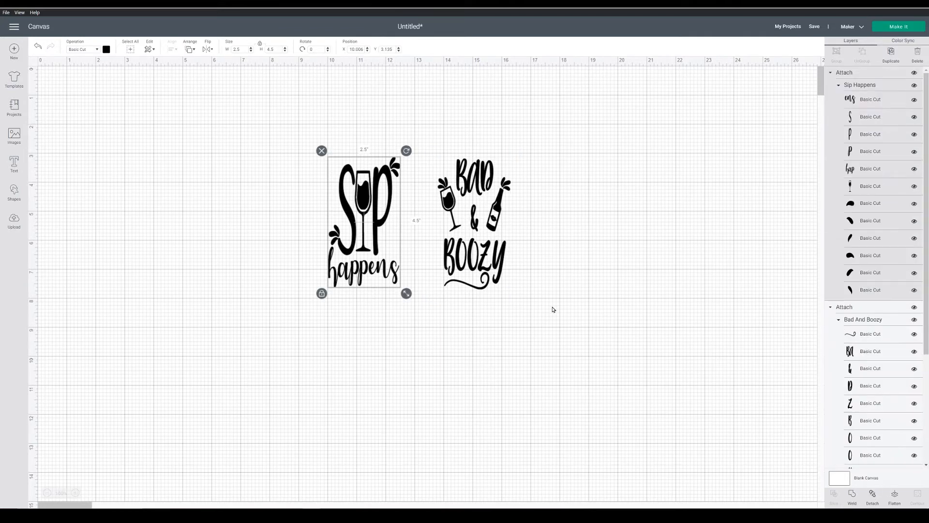
mouse_move(566, 289)
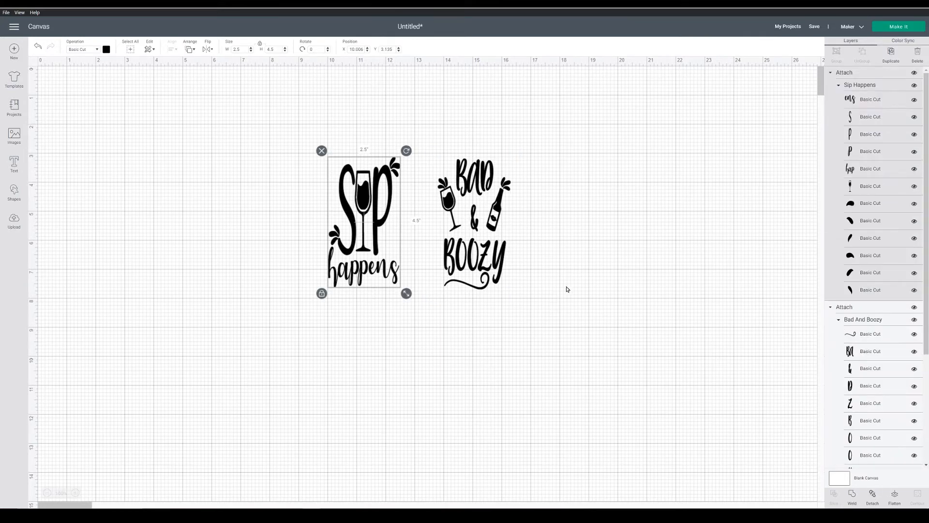
mouse_move(579, 271)
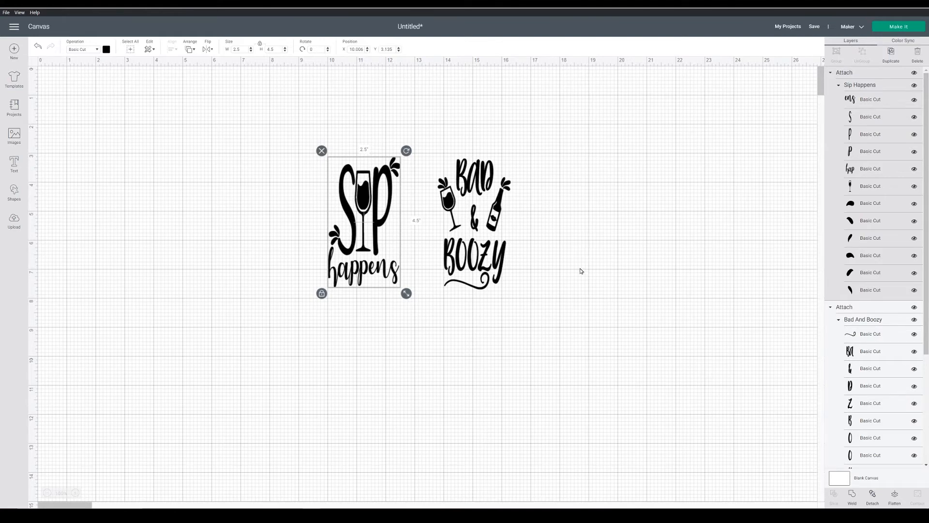
mouse_move(659, 125)
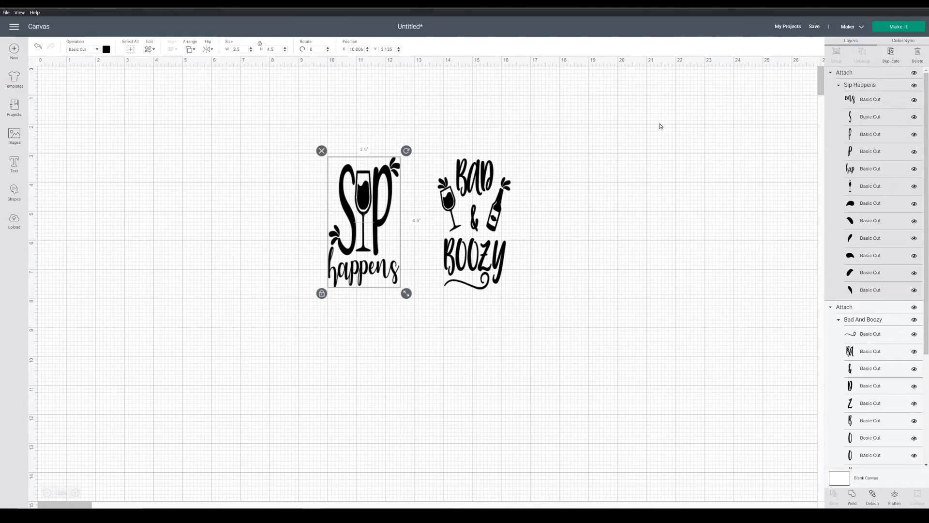
mouse_move(492, 247)
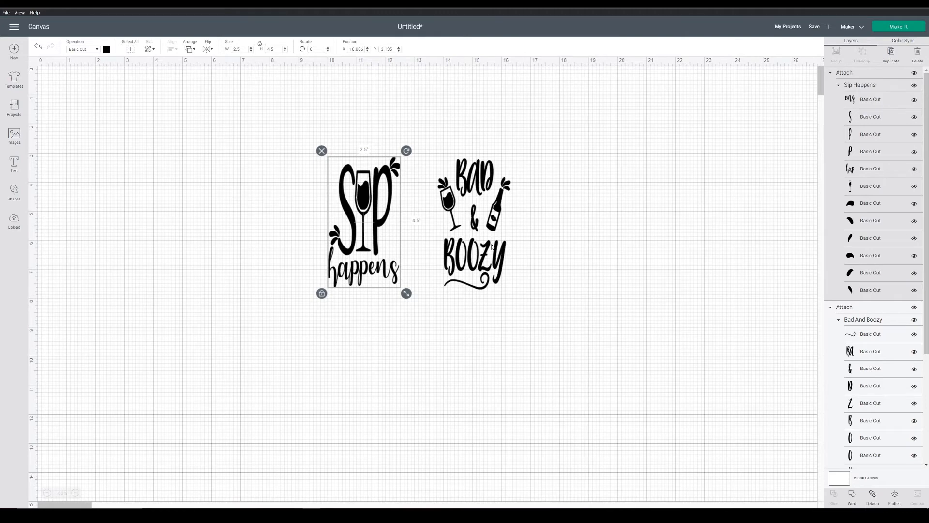
Select both sock designs together for editing as one
click(317, 128)
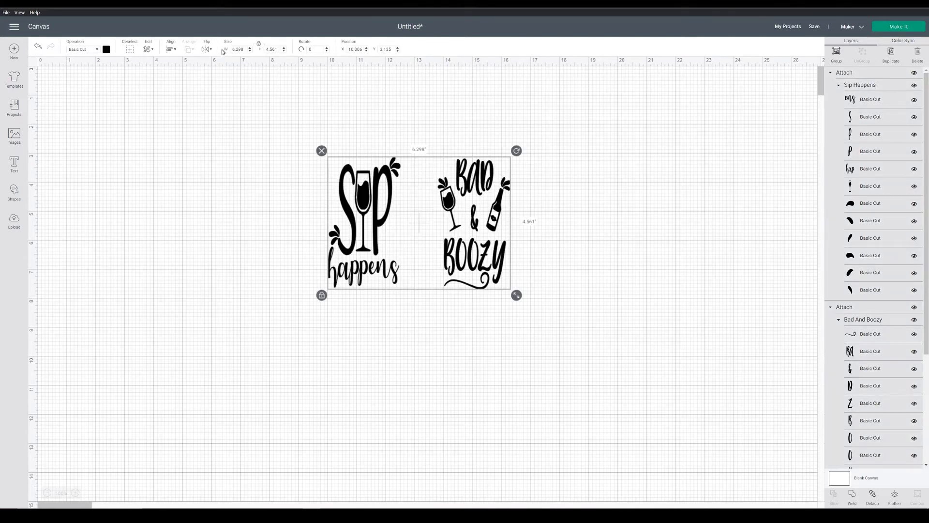
Flip both selected sock designs horizontally so the lettering reads mirrored
click(206, 48)
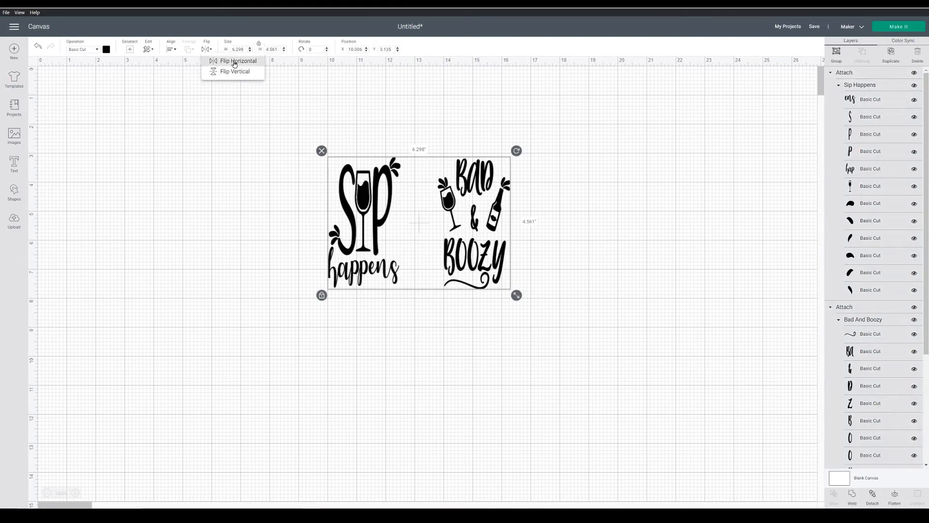
click(234, 71)
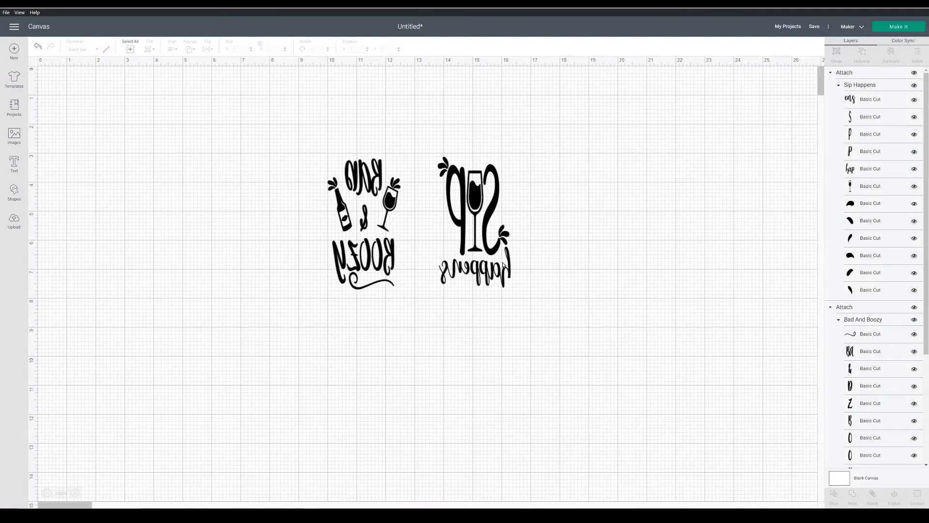
mouse_move(563, 237)
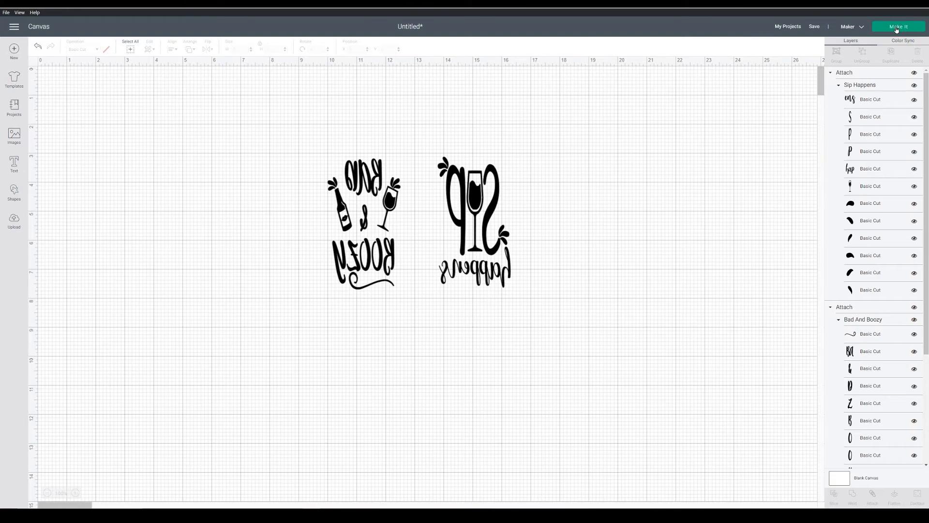
Proceed with Make It and check the designs' placement on the 12x12 mat preview
click(897, 26)
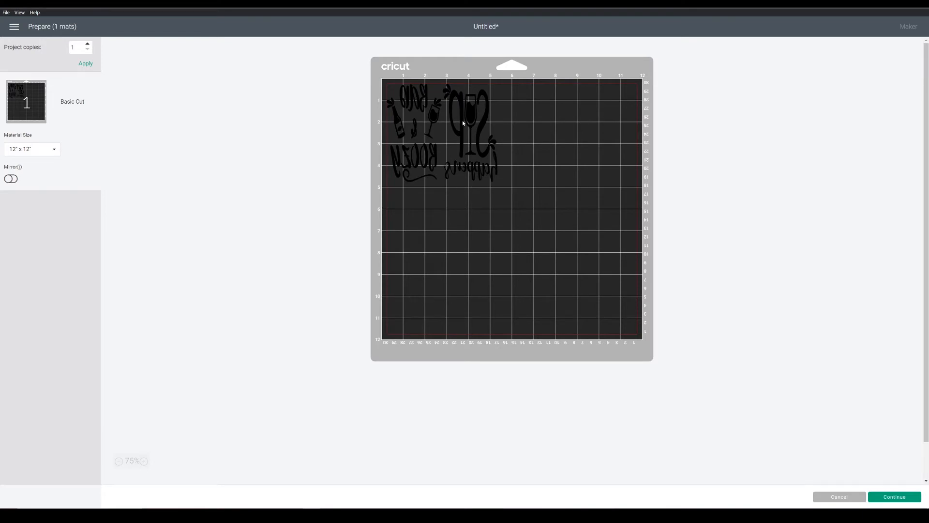
click(471, 130)
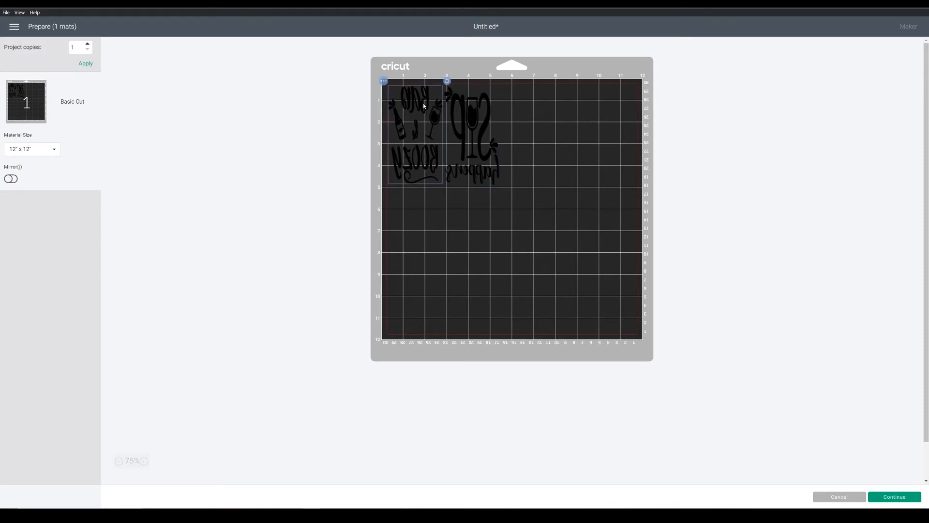
click(569, 235)
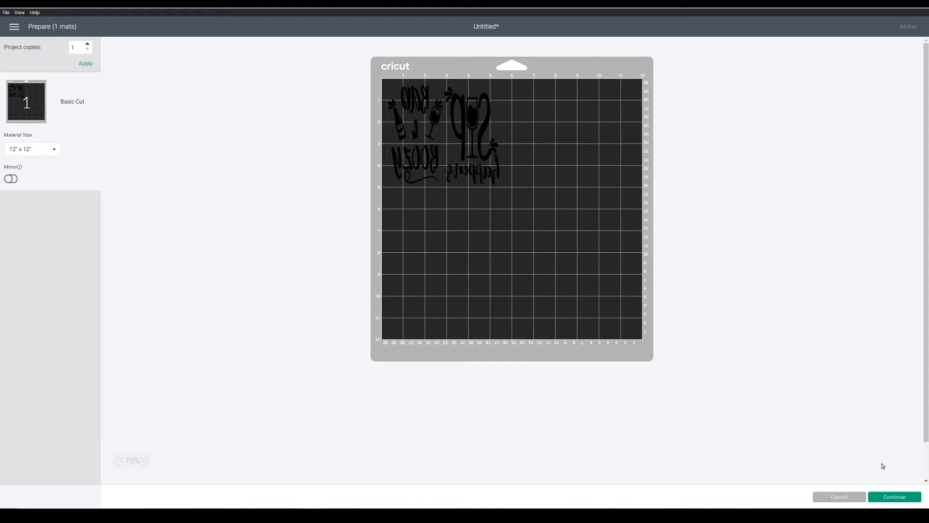
mouse_move(903, 496)
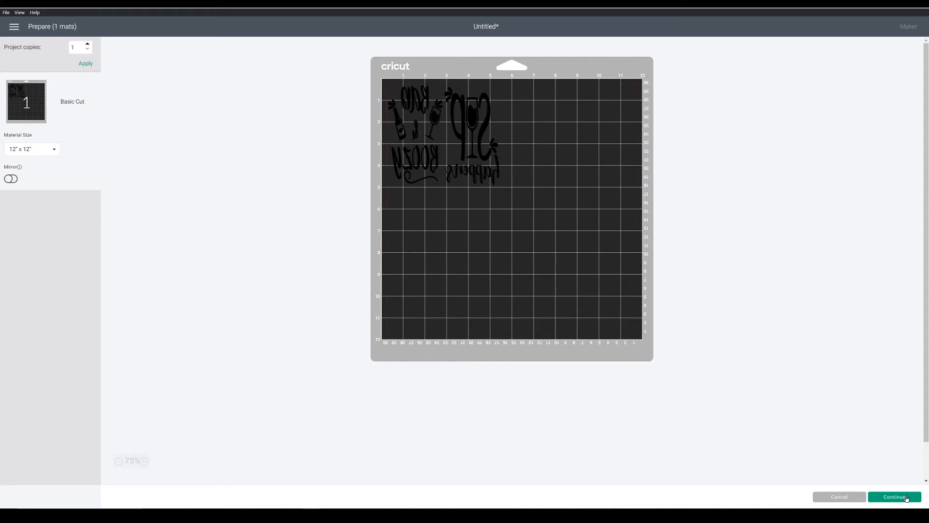
Continue to material settings and choose Heat Transfer (non-Cricut) as base material
click(894, 497)
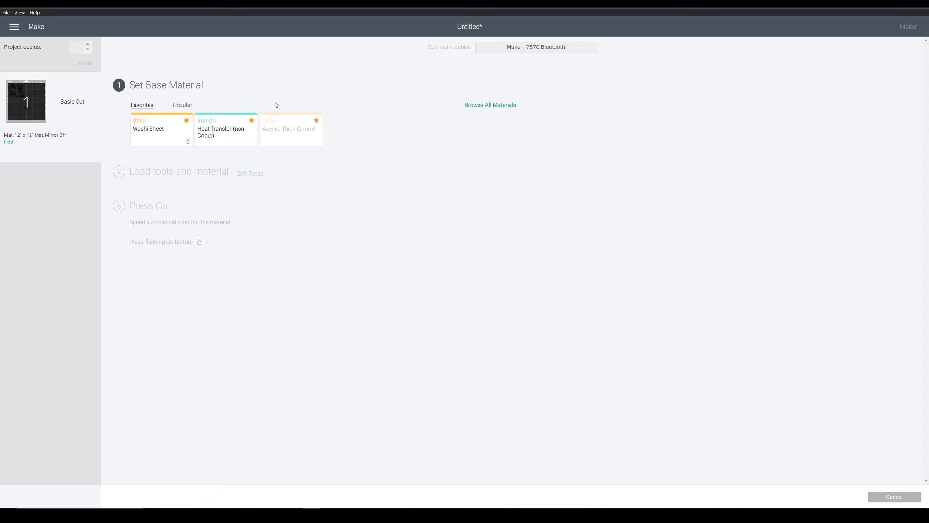
mouse_move(225, 124)
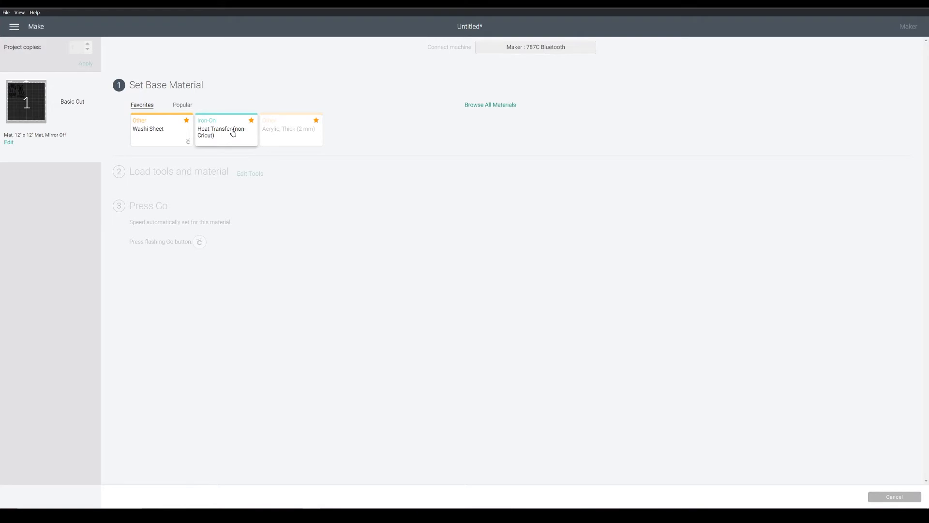
click(225, 131)
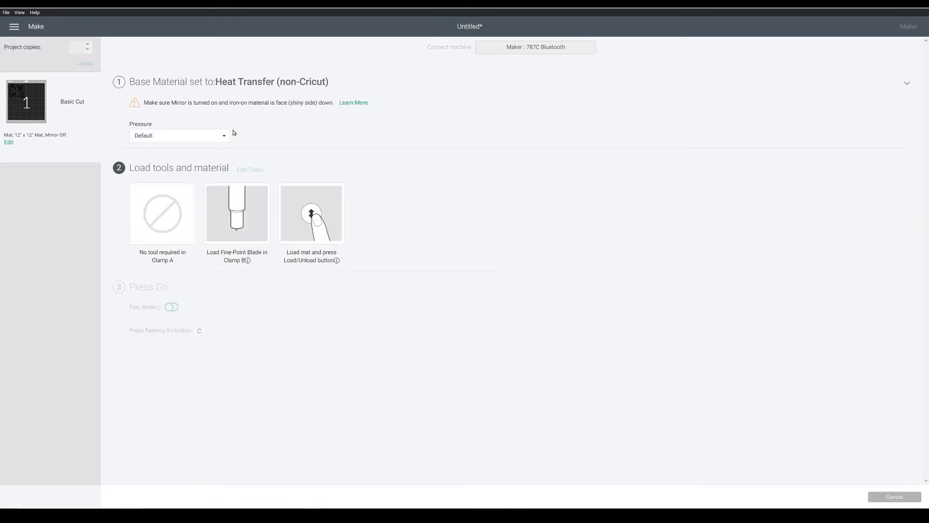
mouse_move(138, 108)
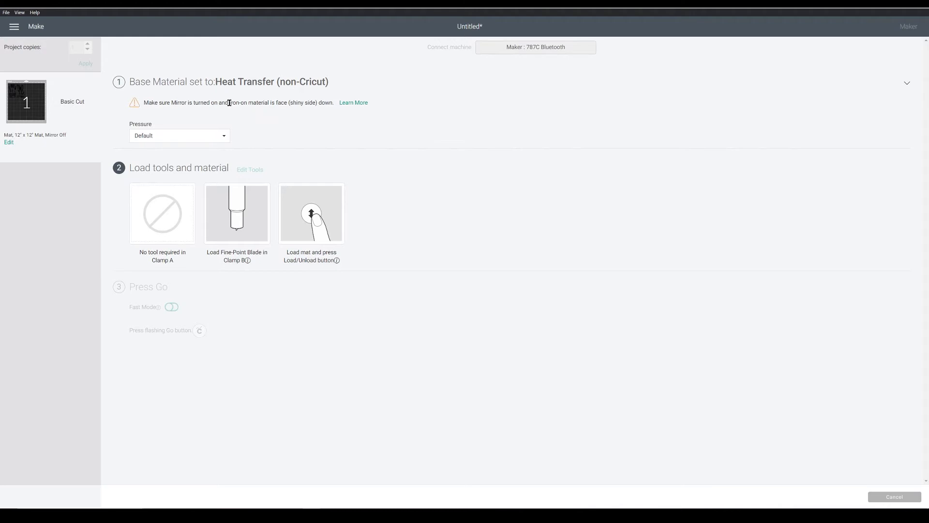
mouse_move(182, 99)
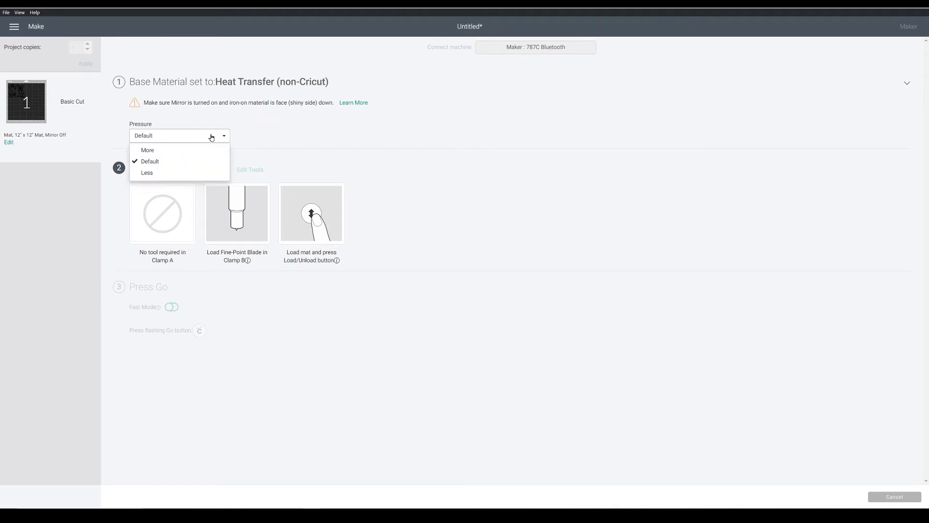
mouse_move(180, 150)
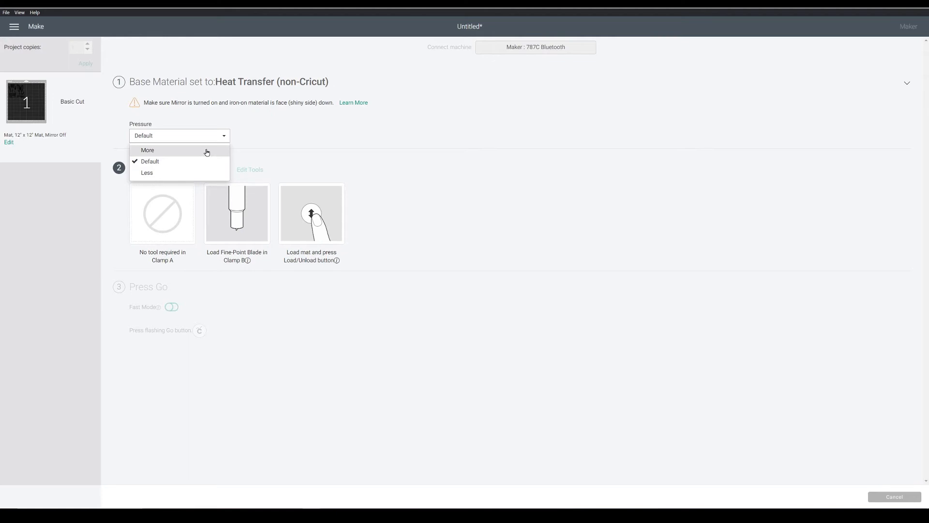
Set the cut pressure for the heat transfer material to Less
click(146, 172)
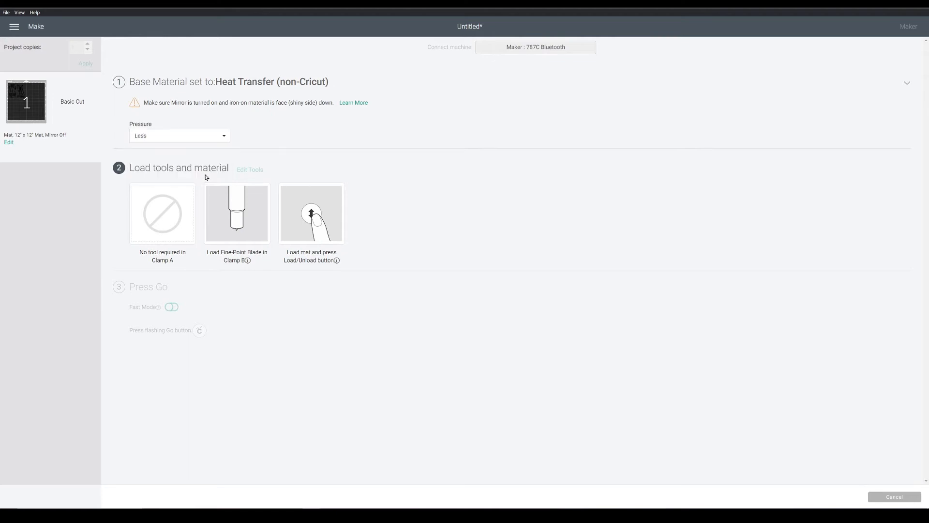
mouse_move(320, 172)
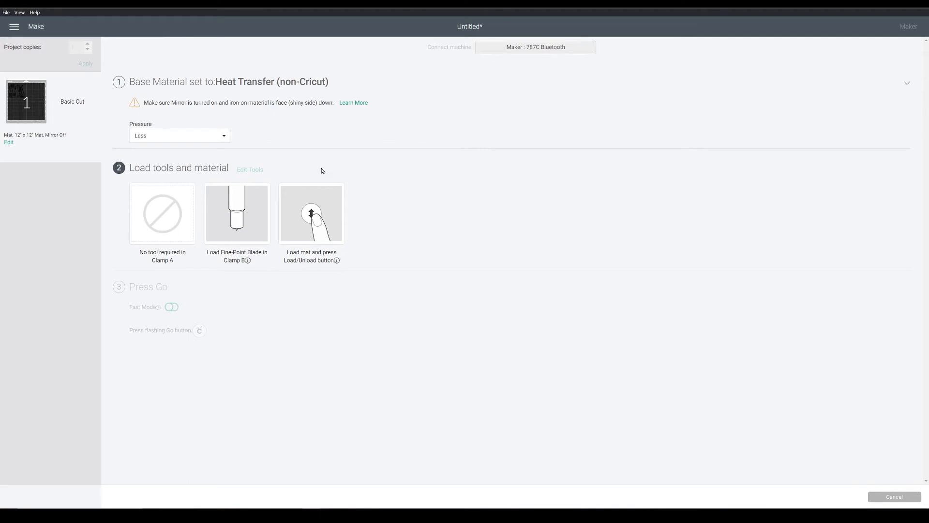
mouse_move(354, 226)
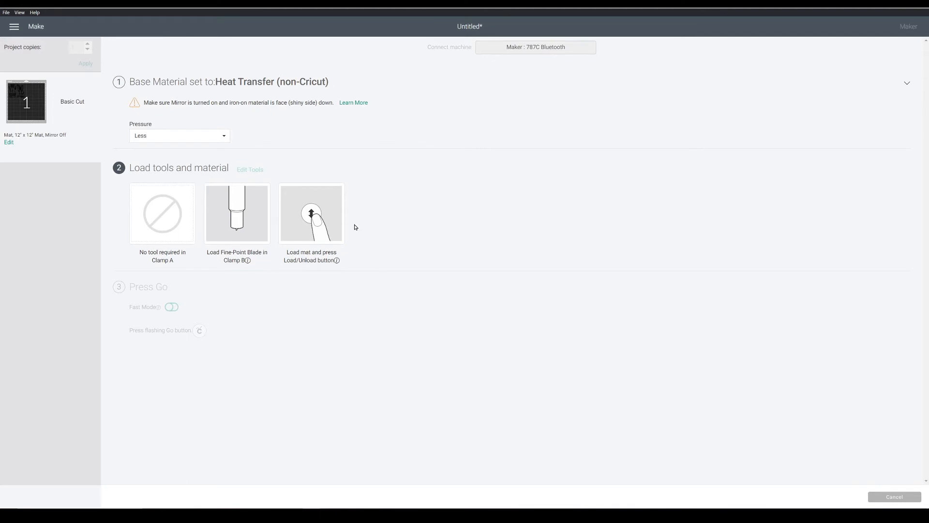
mouse_move(382, 262)
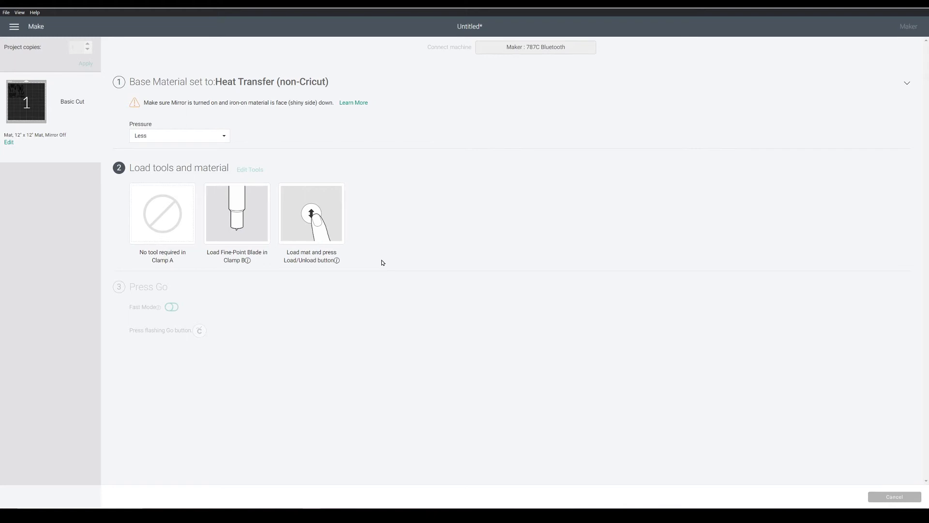
mouse_move(243, 183)
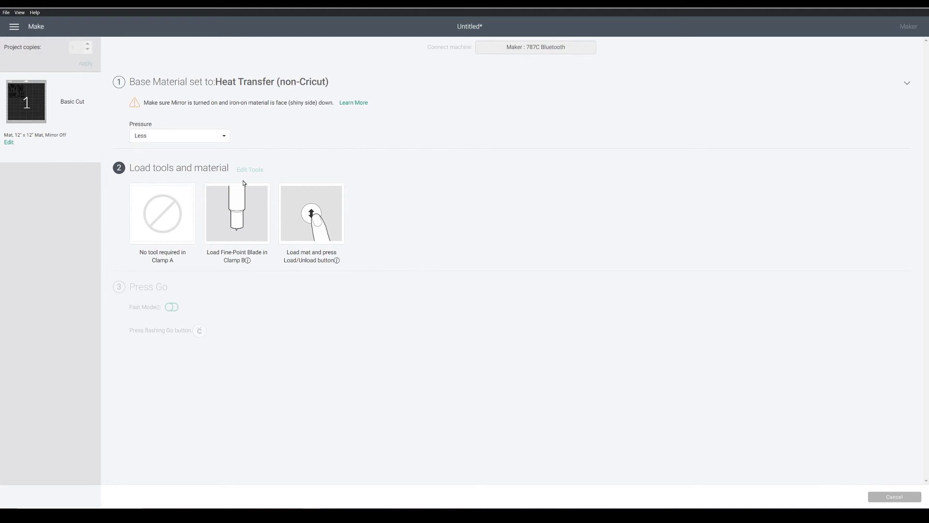
mouse_move(317, 215)
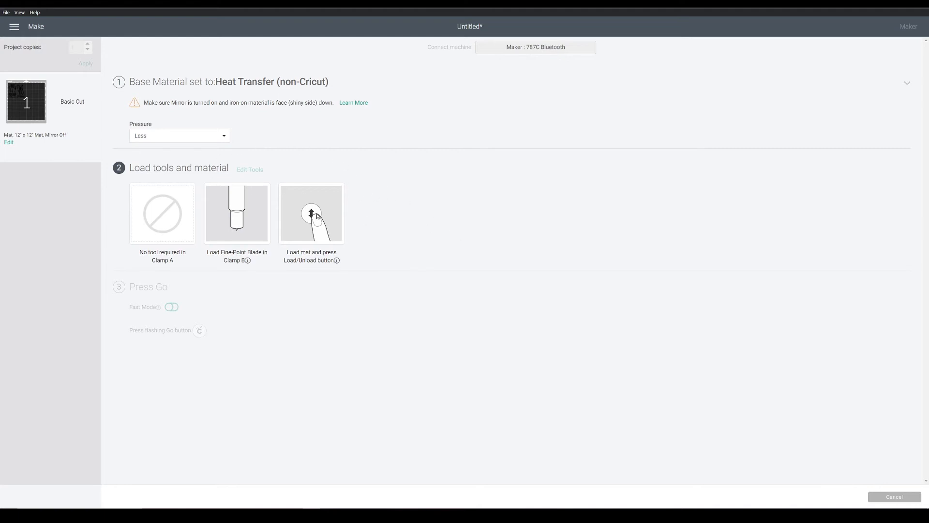
mouse_move(426, 218)
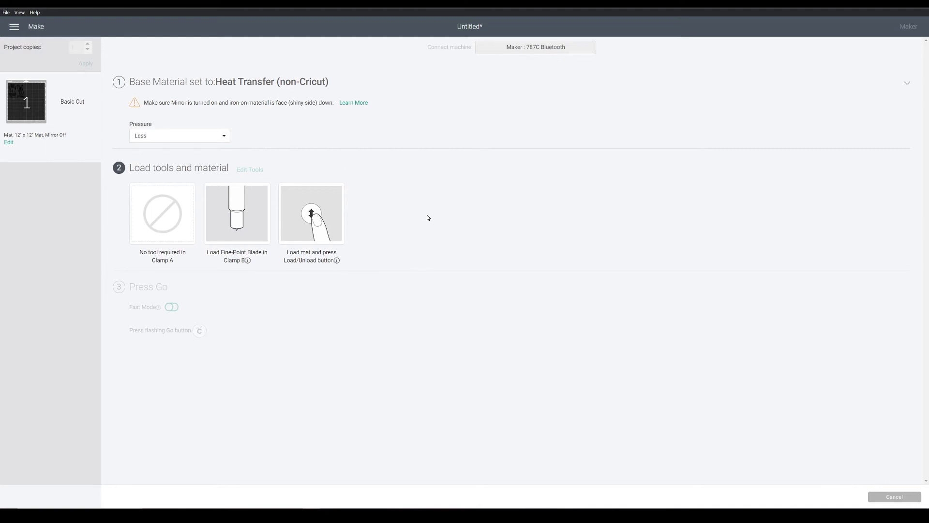
mouse_move(626, 224)
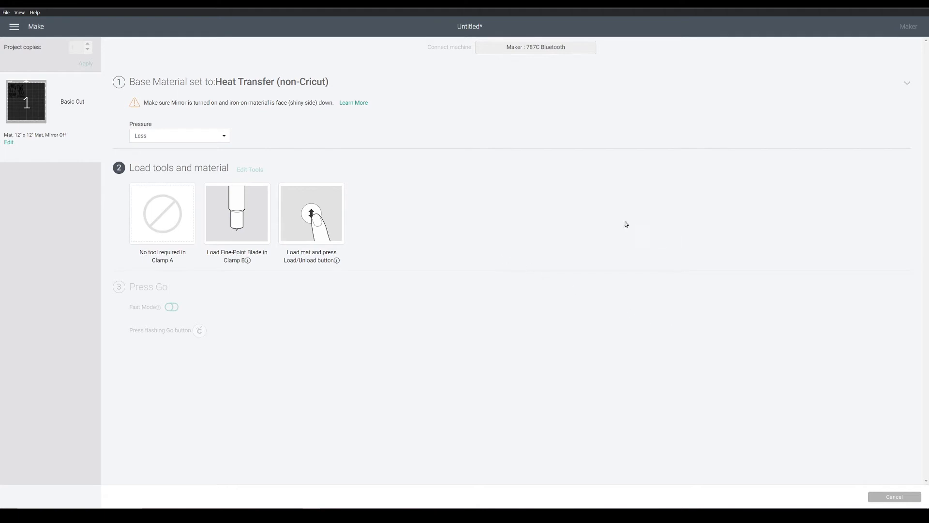
mouse_move(610, 246)
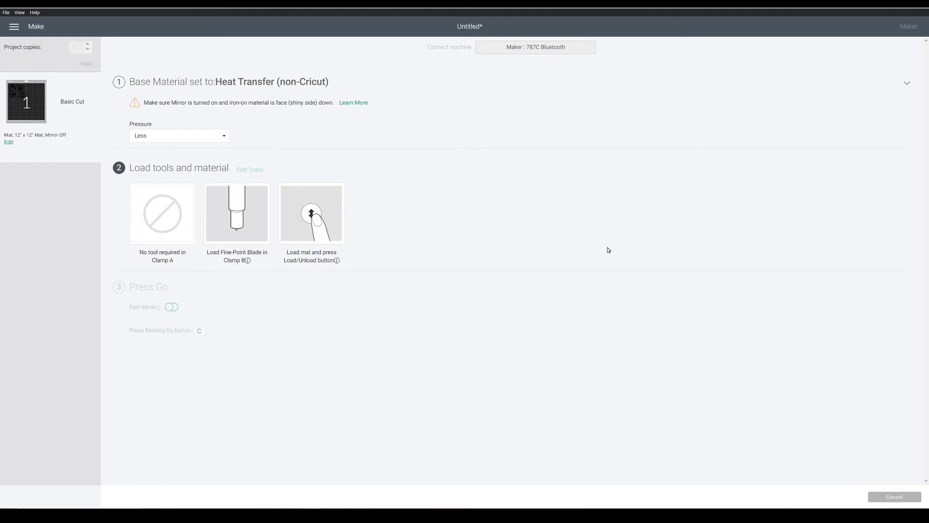
mouse_move(301, 223)
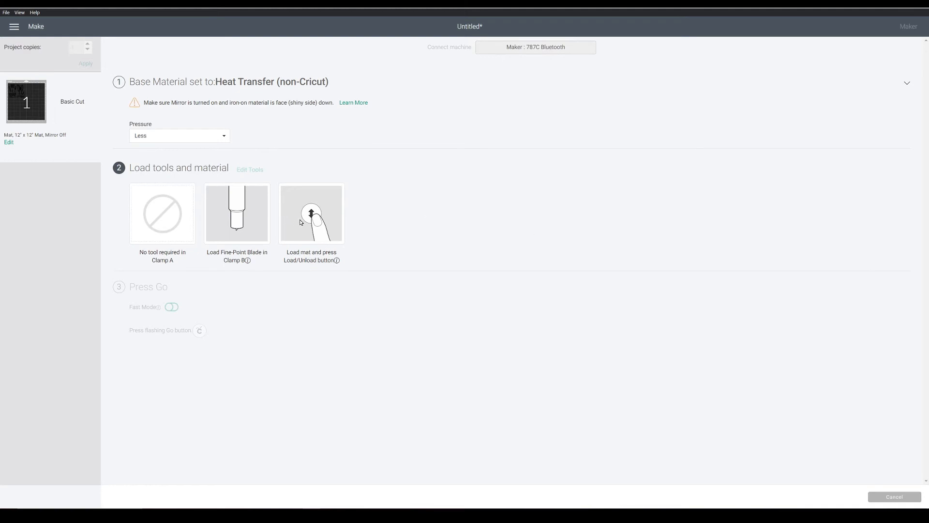